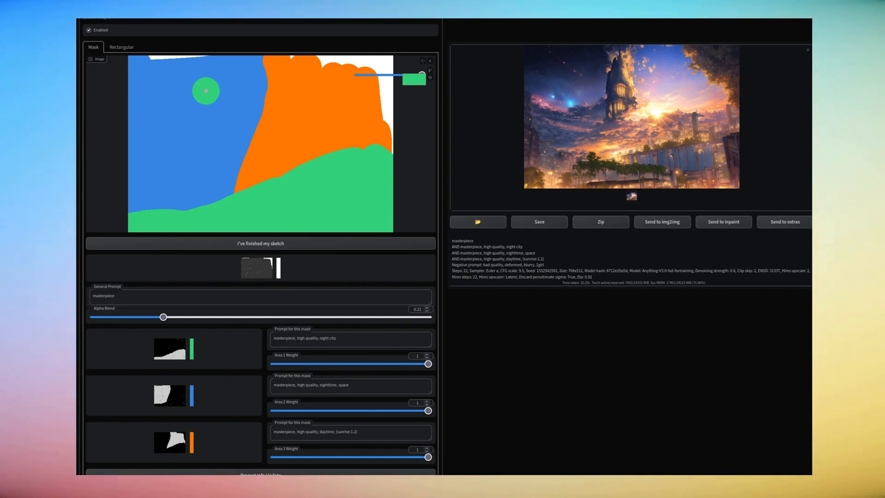
Step: Review the extension install commands in the Notion tutorial, then go to the WebUI extensions page
click(359, 11)
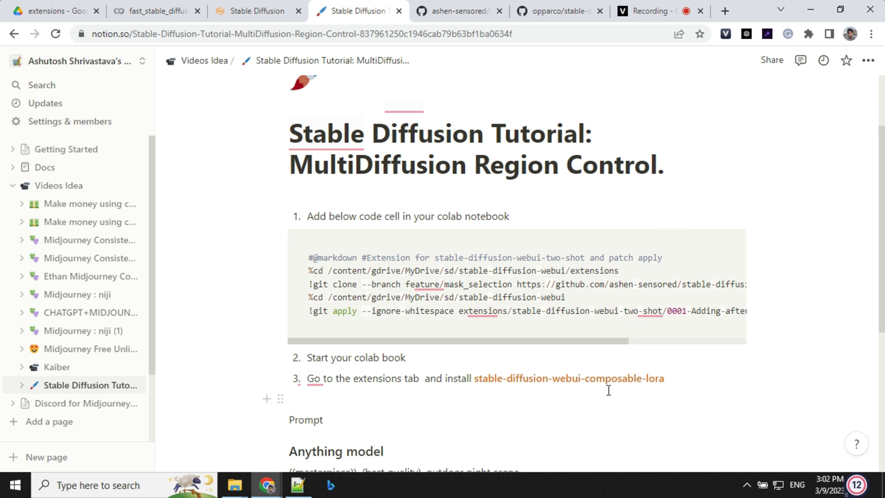
mouse_move(348, 281)
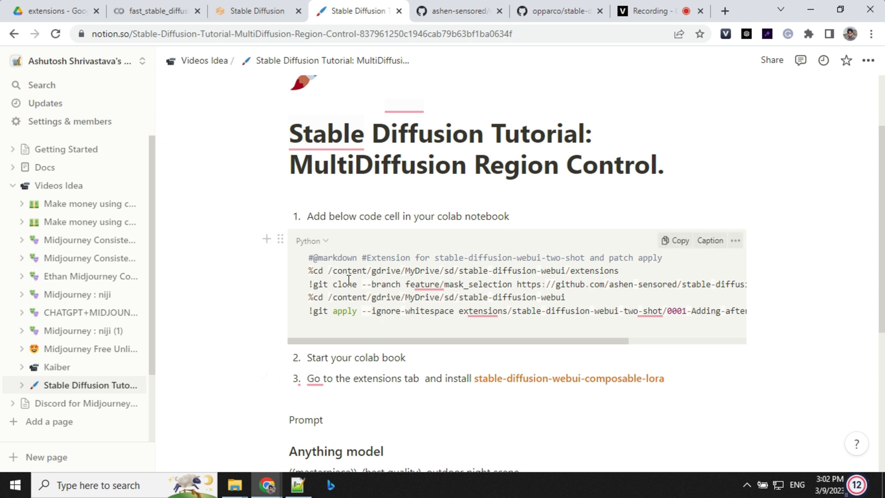
click(510, 216)
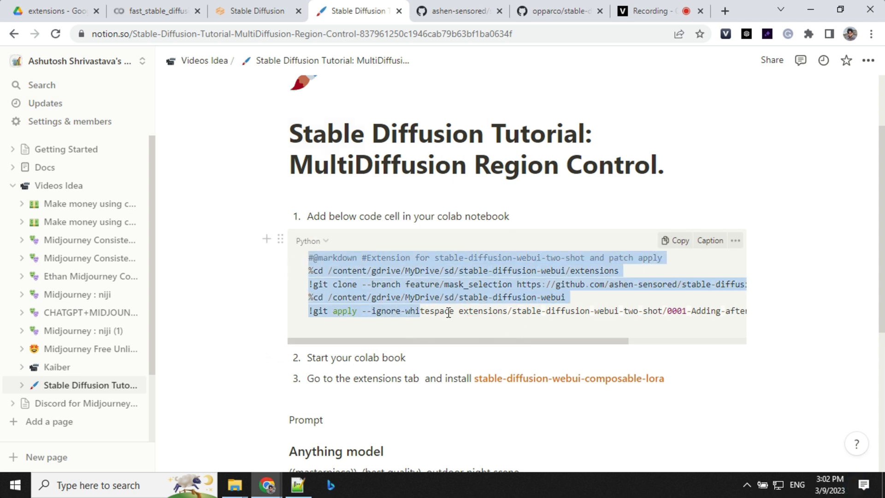
click(255, 11)
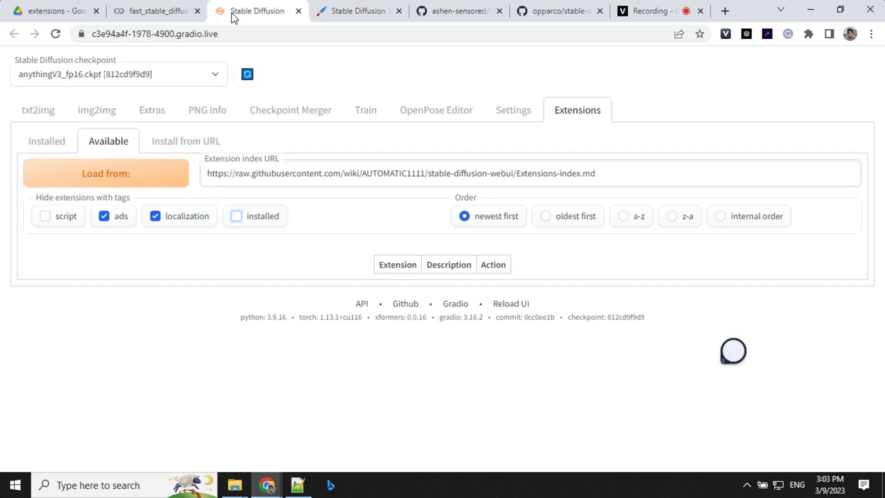
Step: Confirm the Colab two-shot extension cell ran and applied the patch, then return to Notion
click(155, 11)
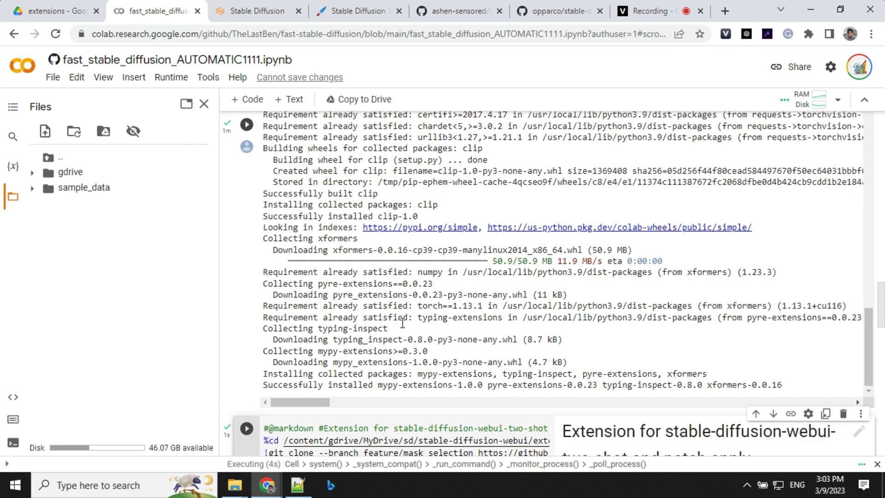
scroll(down, 3)
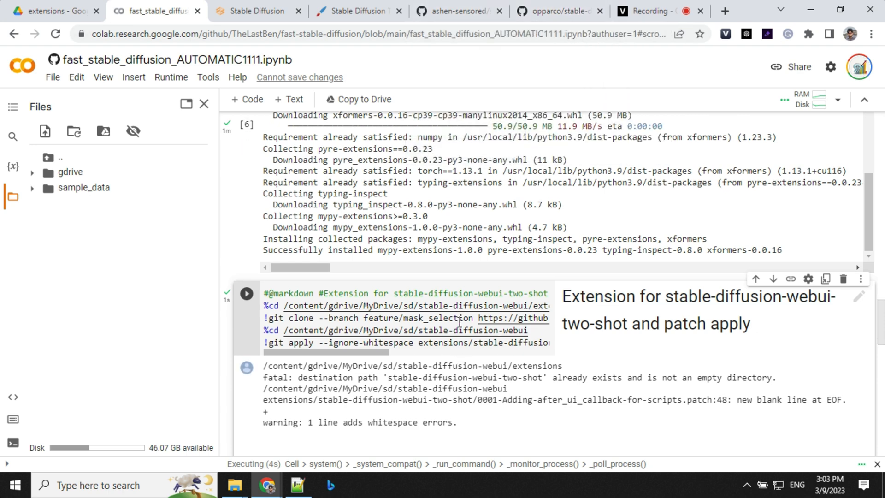
scroll(down, 3)
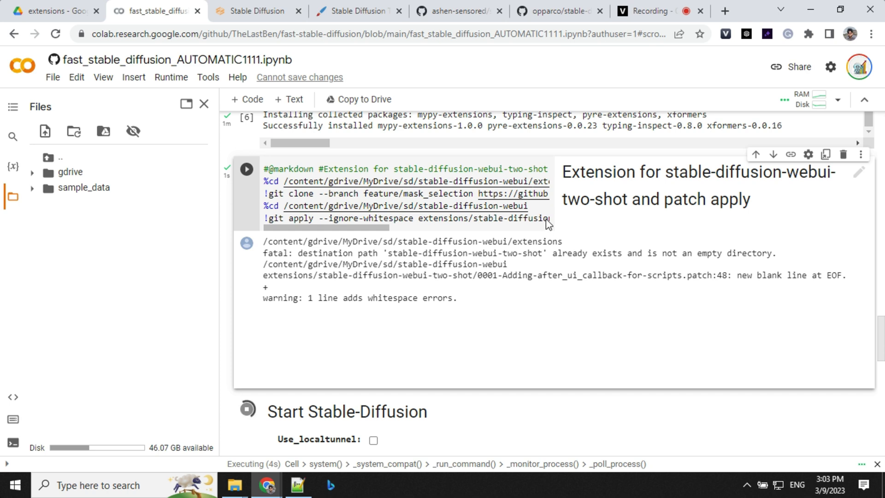
click(355, 10)
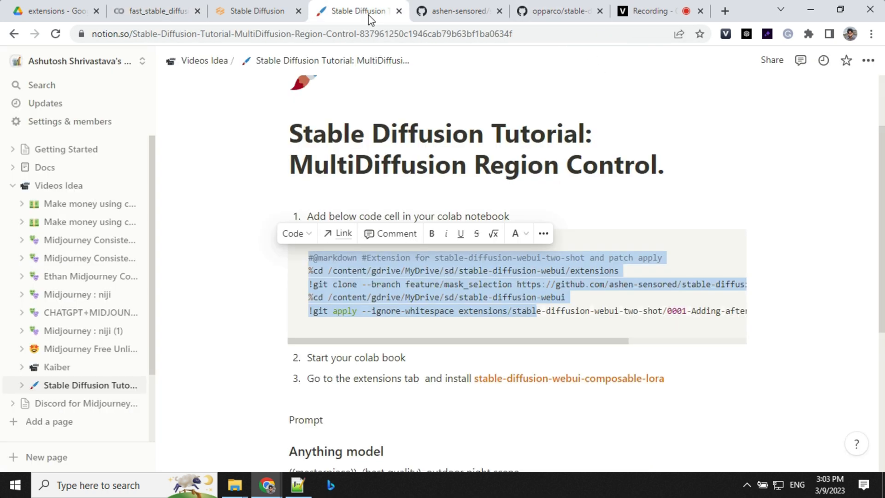
Step: Review the tutorial's git command and Anything model prompt, then return to Stable Diffusion
scroll(down, 3)
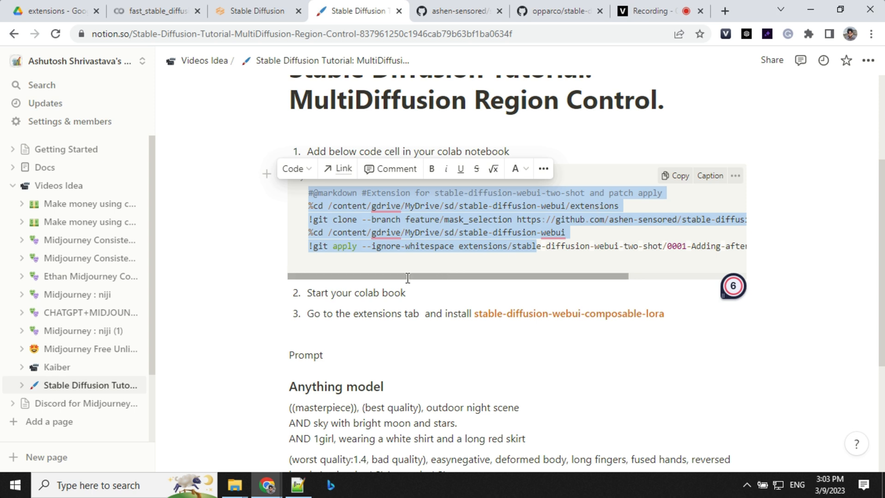
scroll(right, 3)
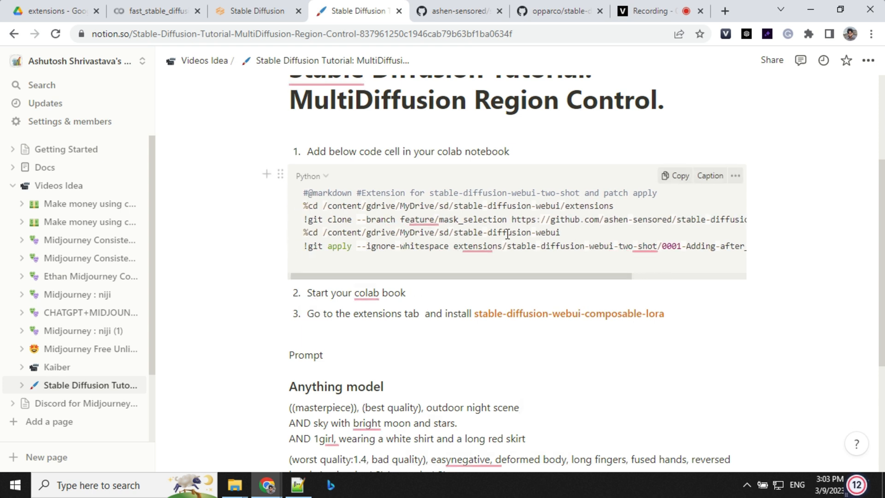
double_click(480, 232)
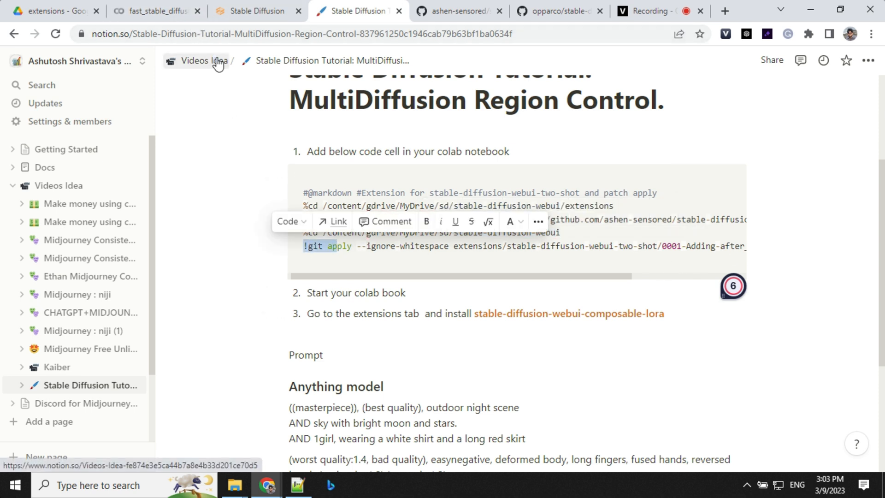
click(255, 10)
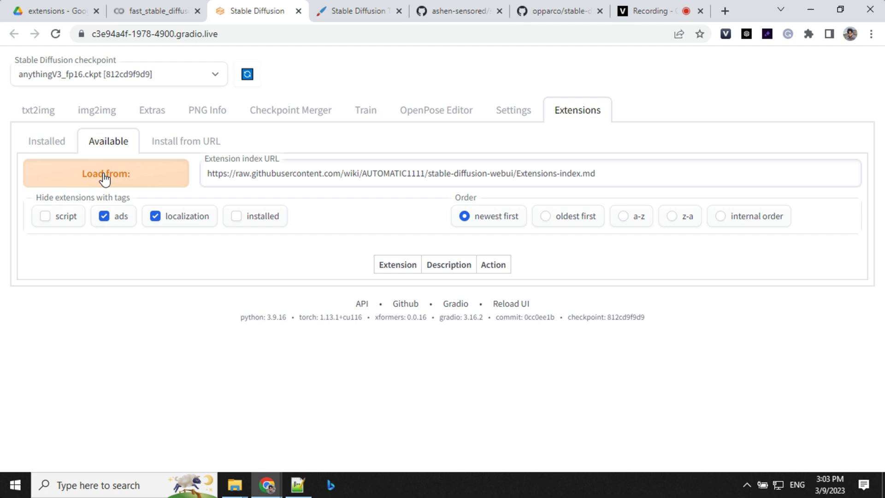
Step: Load available extensions, search 'compos', and verify composable-lora and two-shot are installed
click(105, 173)
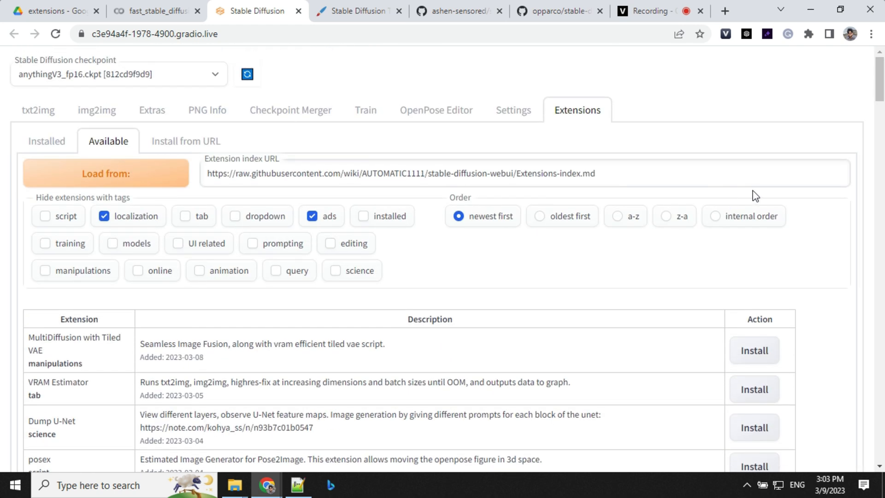
key(ctrl+f)
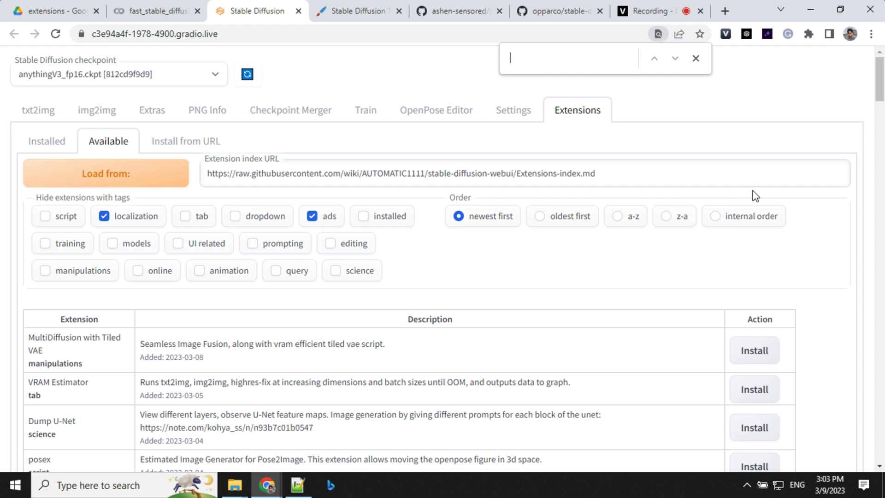
text(compos)
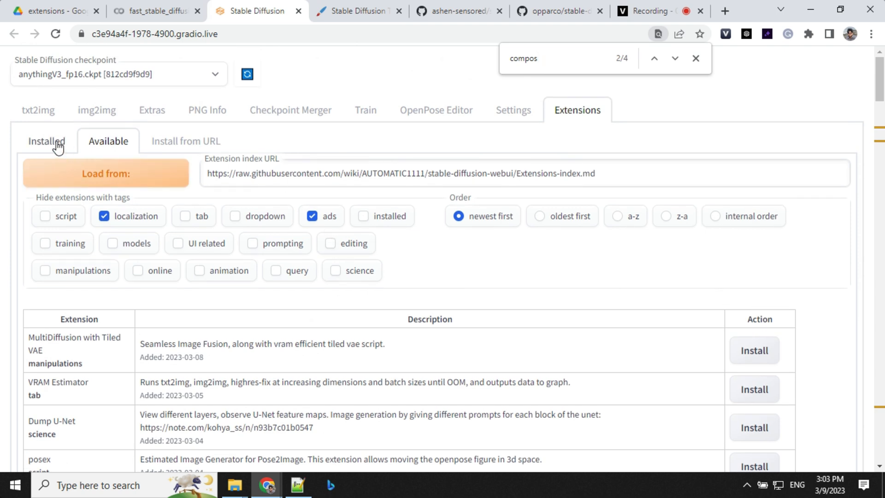
click(46, 141)
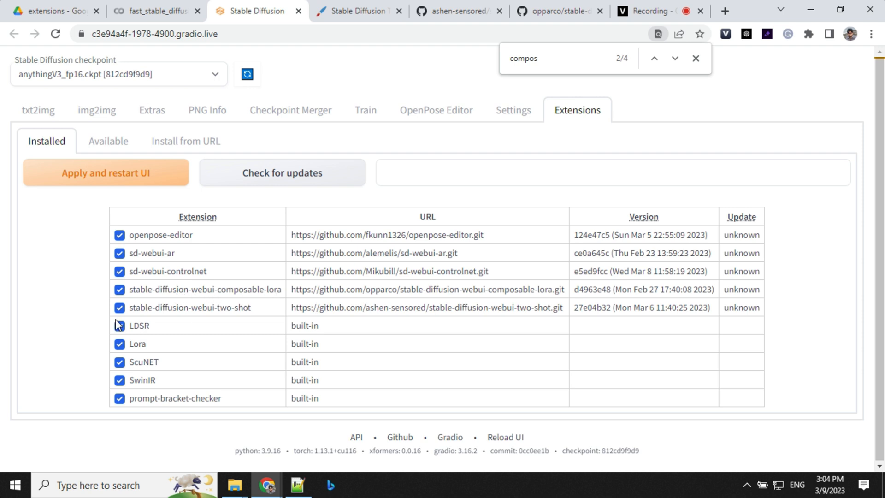
mouse_move(231, 318)
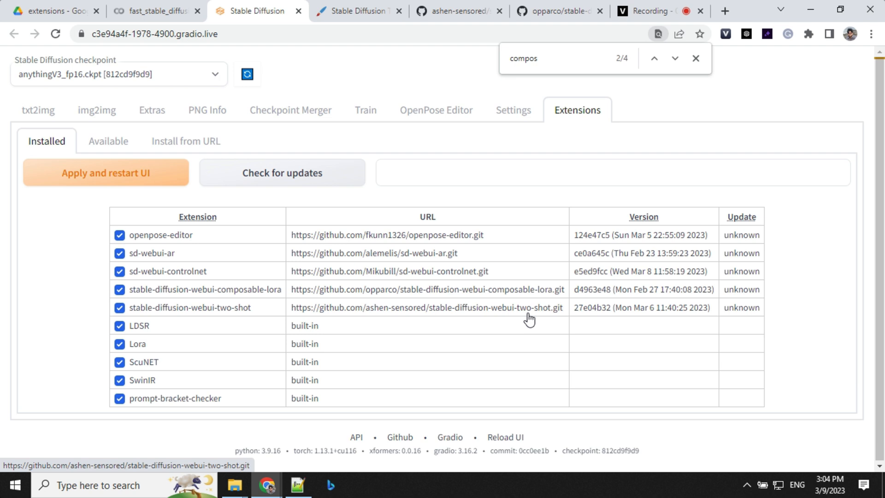
mouse_move(37, 110)
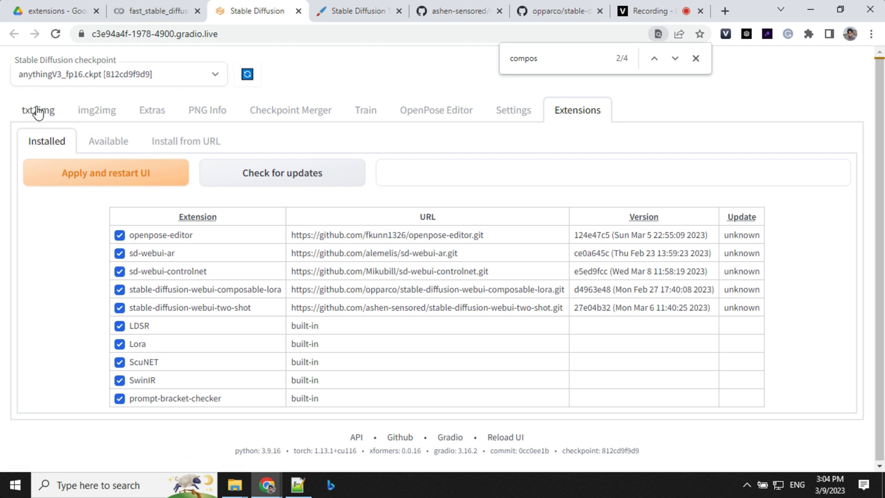
mouse_move(41, 111)
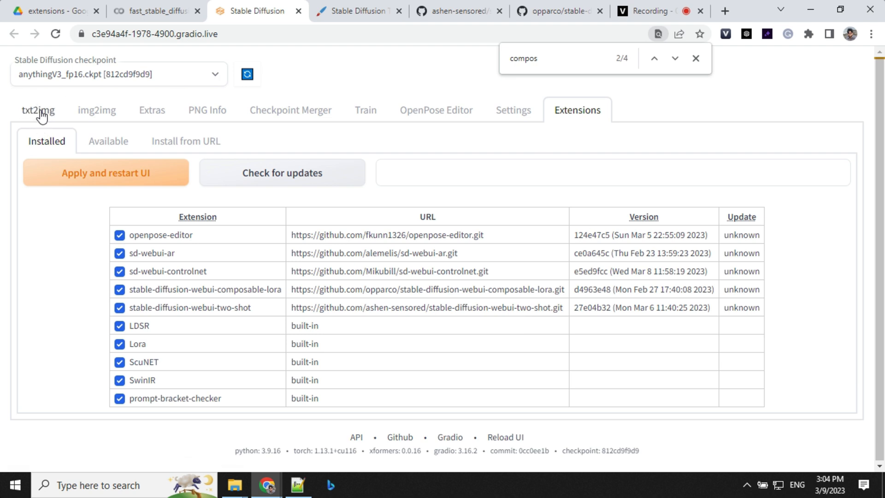
Step: Switch to the txt2img page
click(37, 110)
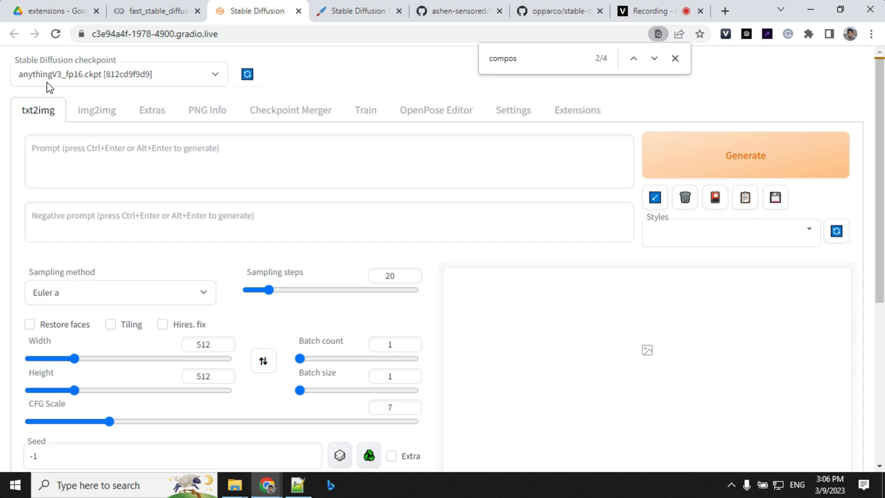
mouse_move(175, 82)
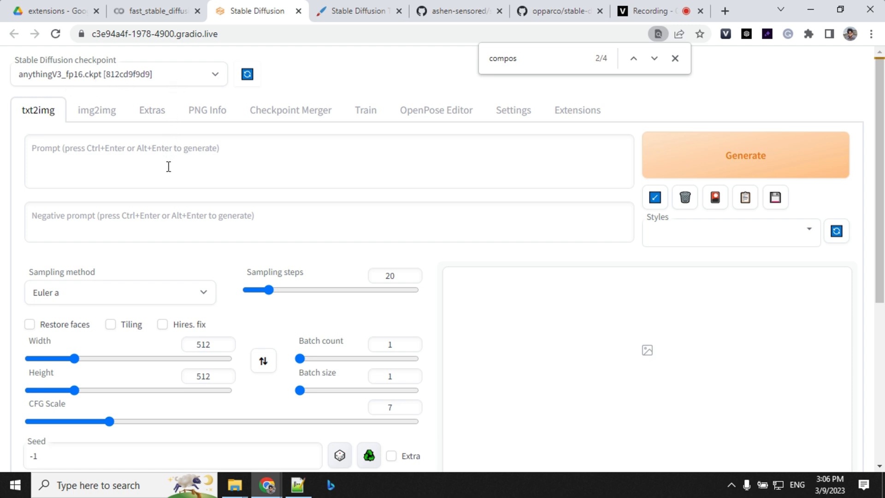
Step: Expand the Composable Lora and Latent Couple sections on the txt2img page
scroll(down, 3)
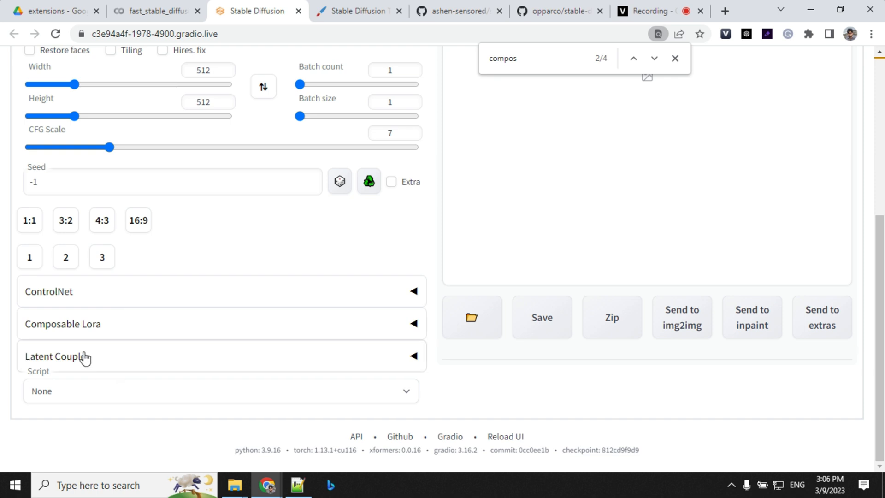
click(63, 324)
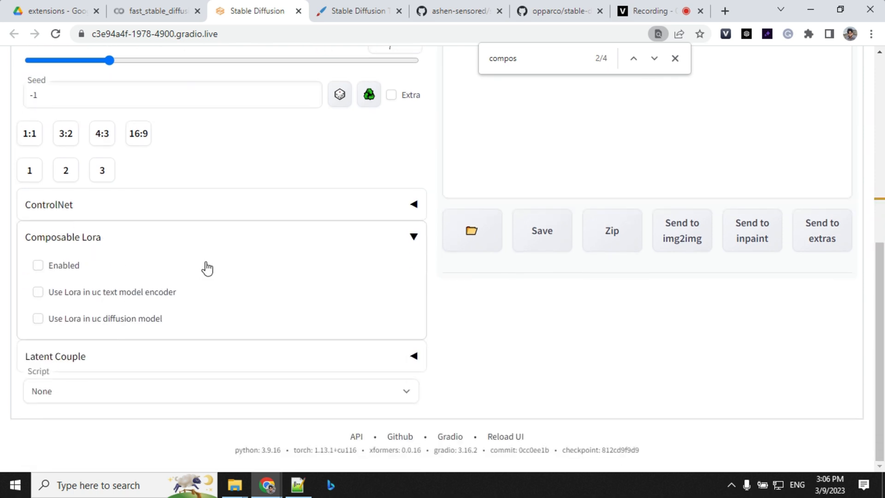
click(38, 266)
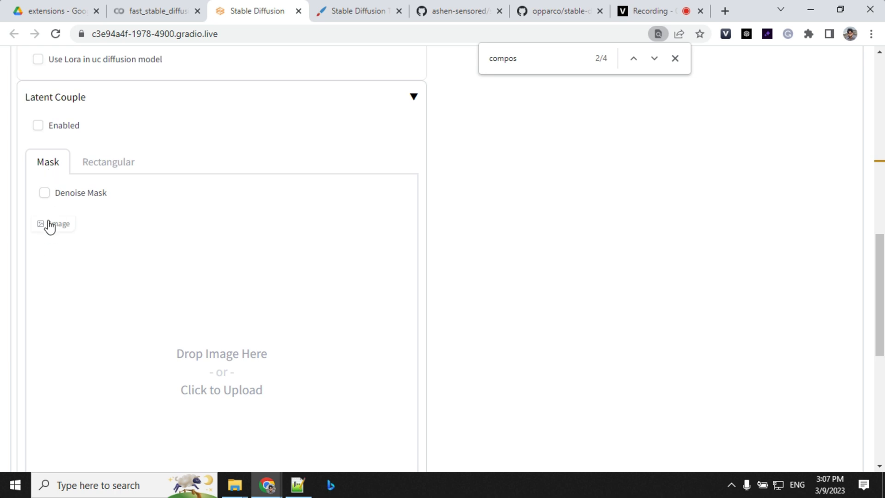
Step: Create a blank 512×512 canvas in Latent Couple's Mask tab
scroll(down, 3)
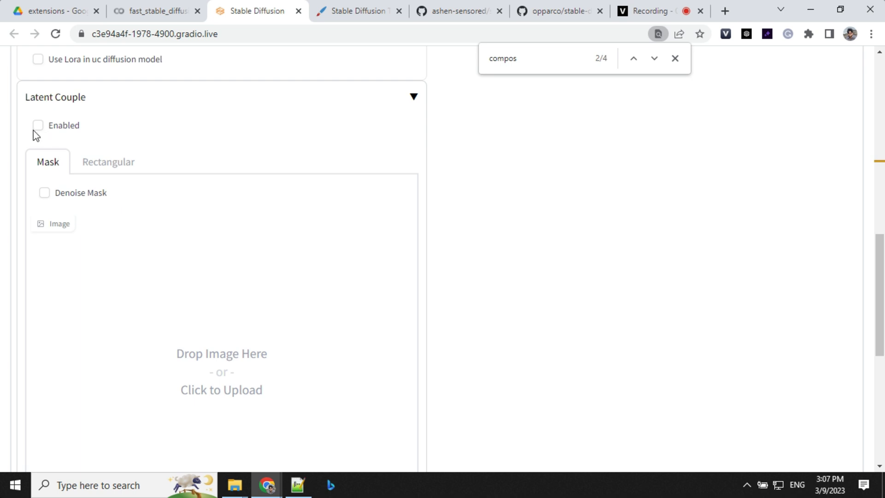
scroll(down, 3)
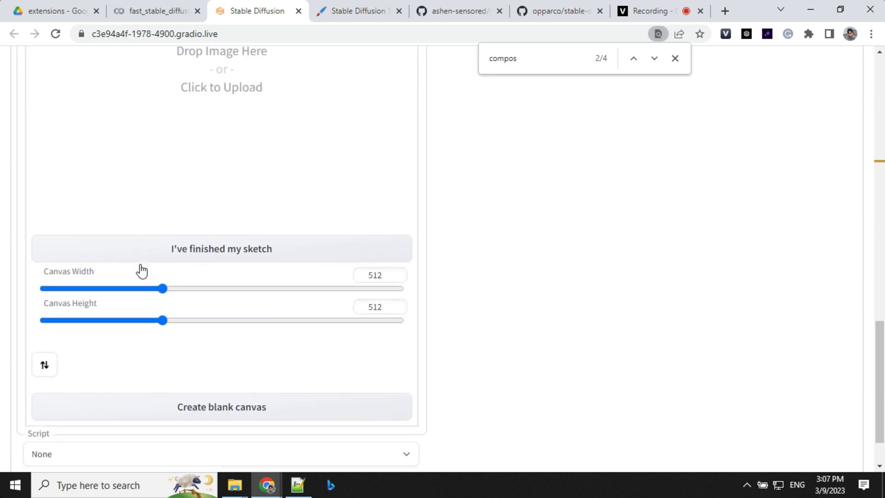
scroll(down, 3)
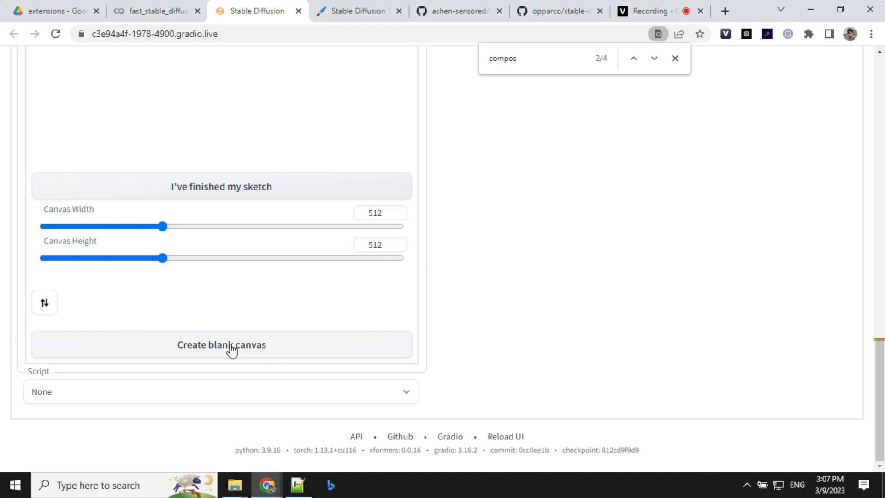
click(221, 344)
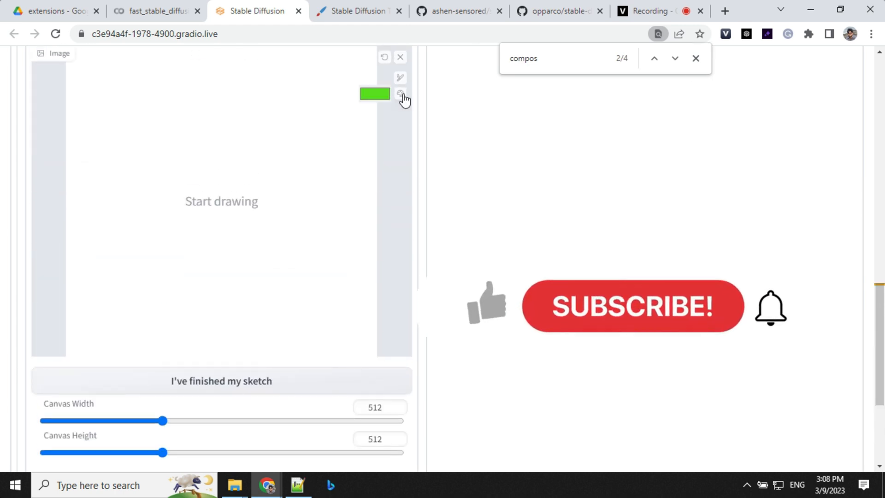
Step: Enlarge the brush substantially for painting the green top band
click(375, 93)
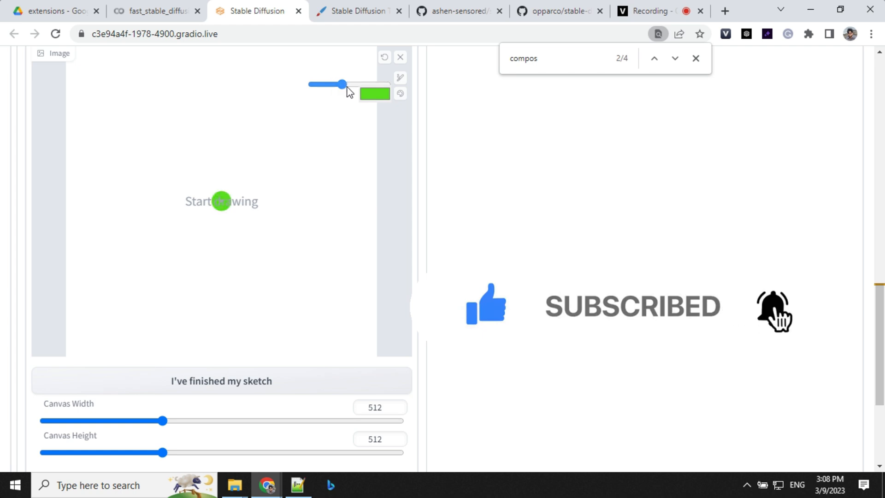
drag(343, 84, 370, 84)
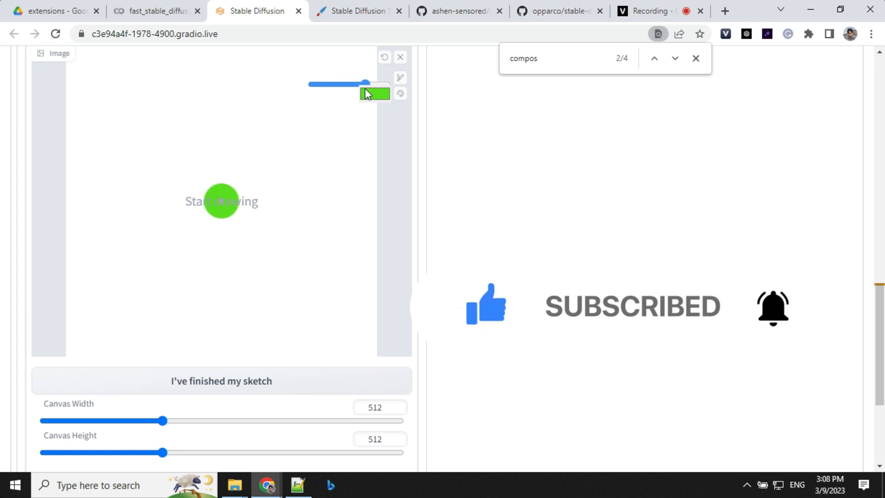
scroll(down, 3)
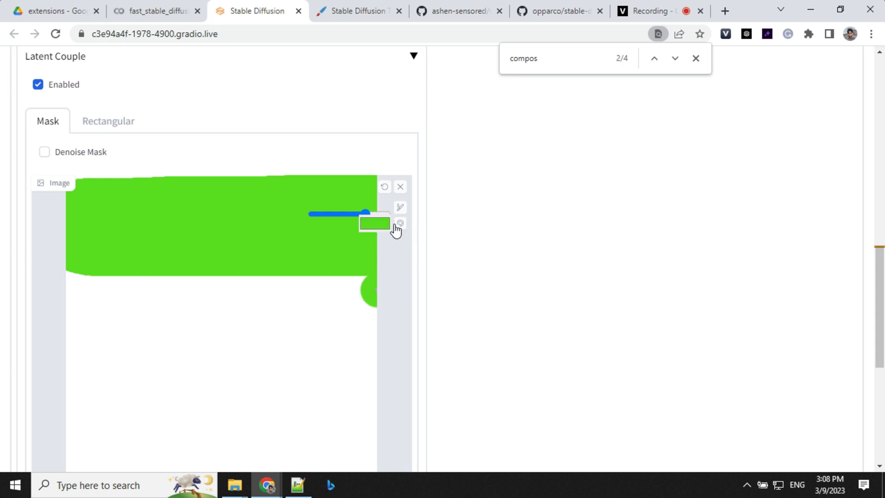
Step: Switch the brush to blue and paint a wide vertical column below the green band
click(375, 222)
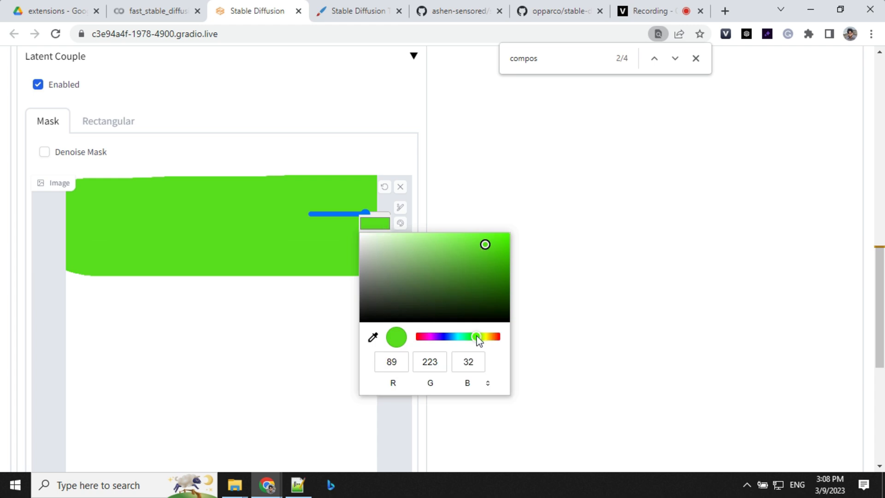
drag(476, 337, 449, 337)
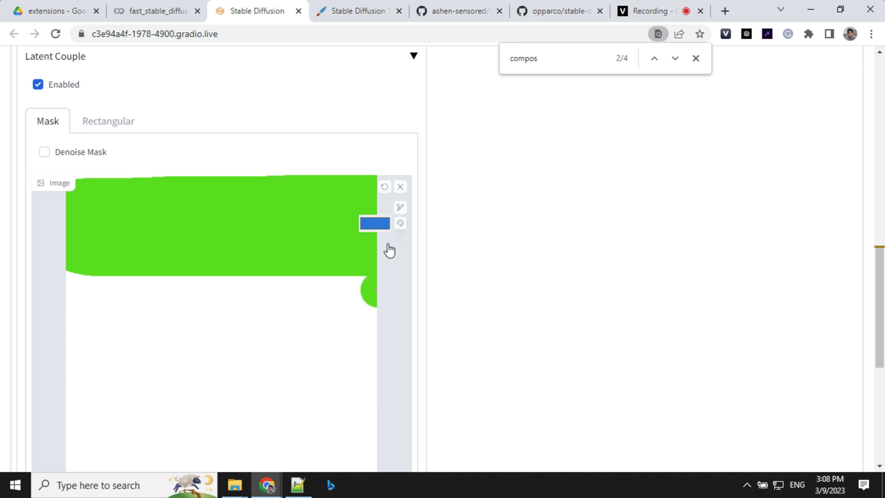
scroll(down, 3)
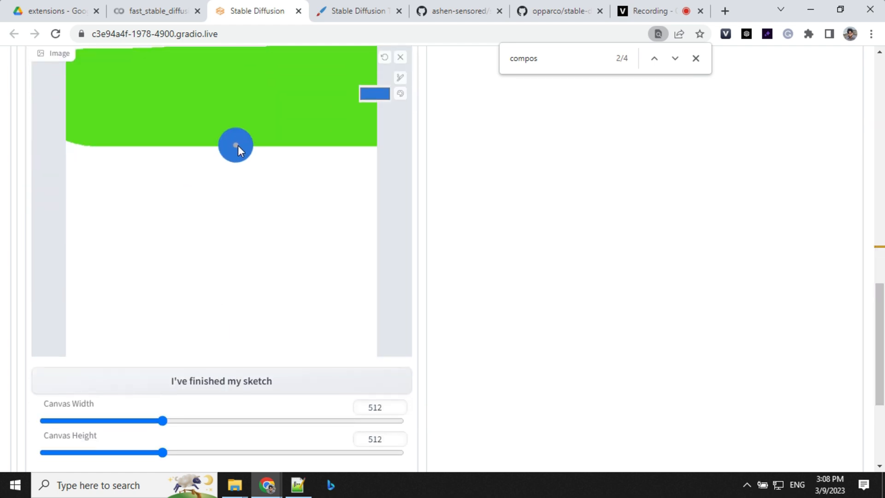
drag(236, 145, 230, 350)
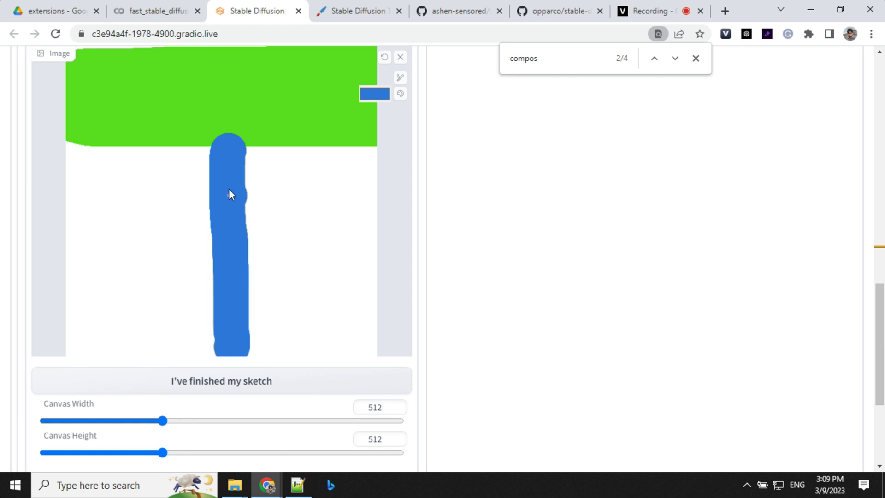
drag(228, 194, 262, 310)
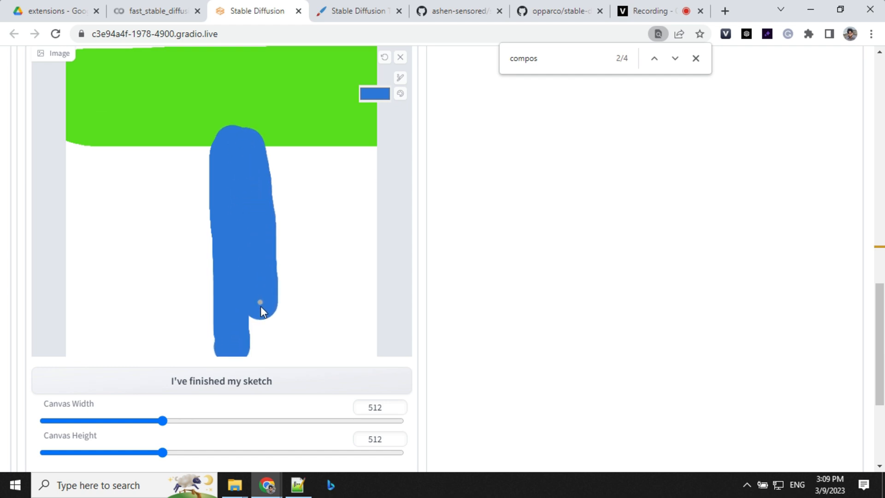
scroll(down, 3)
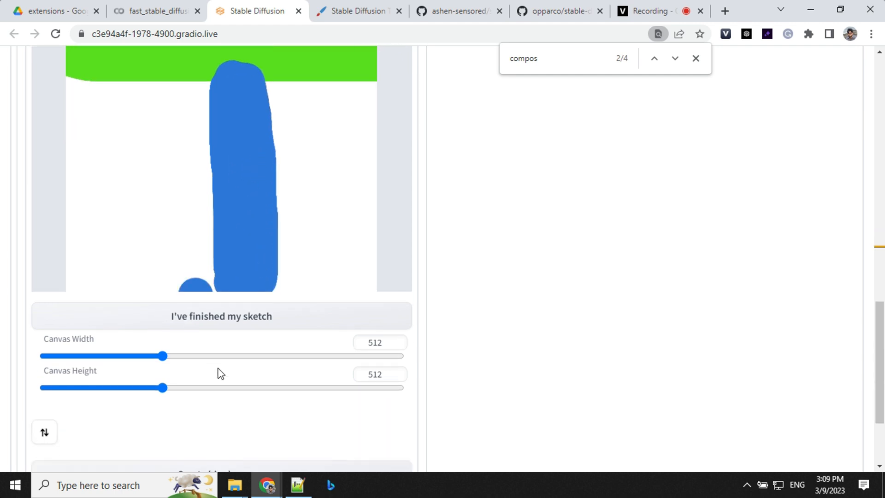
mouse_move(226, 322)
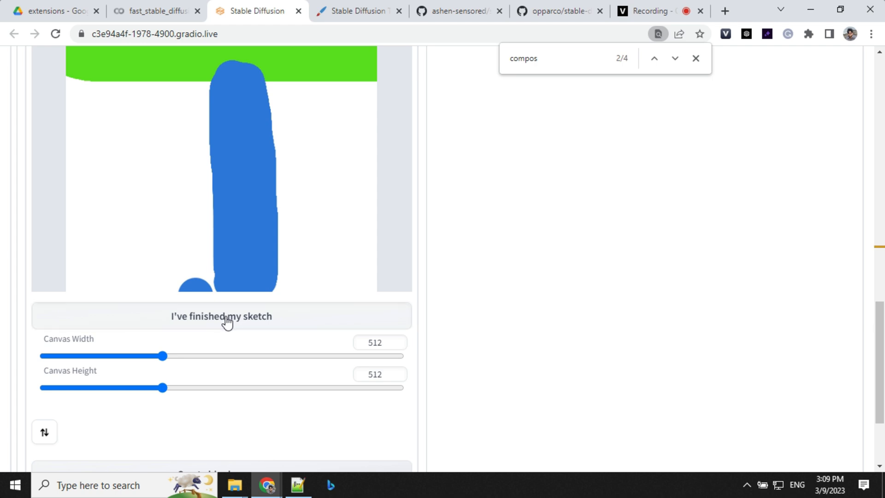
Step: Scroll through the General Prompt and the blue and green mask prompt fields
scroll(down, 3)
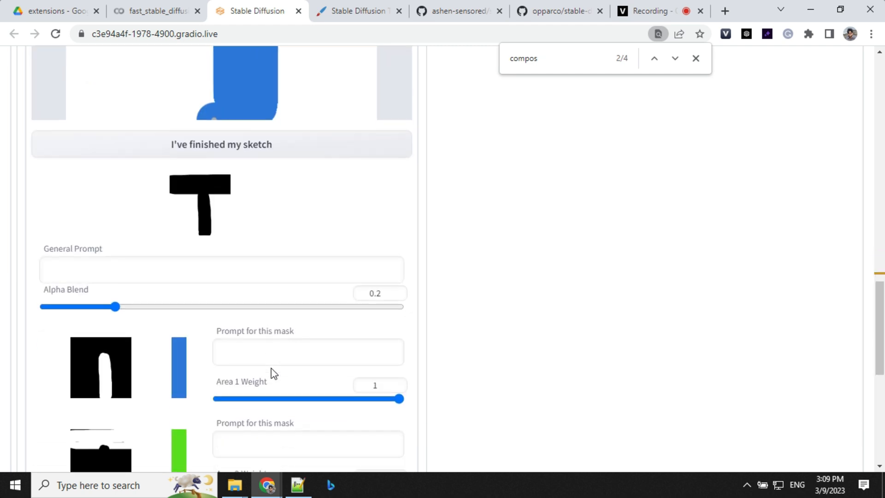
scroll(down, 3)
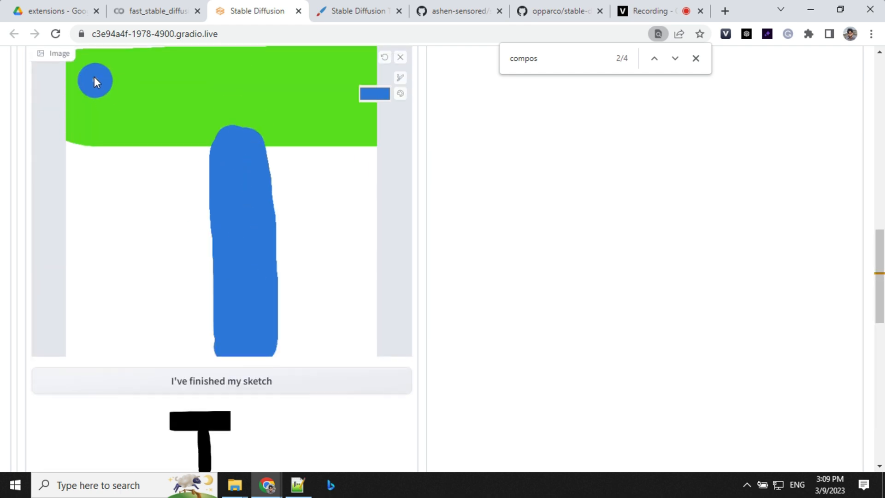
scroll(down, 3)
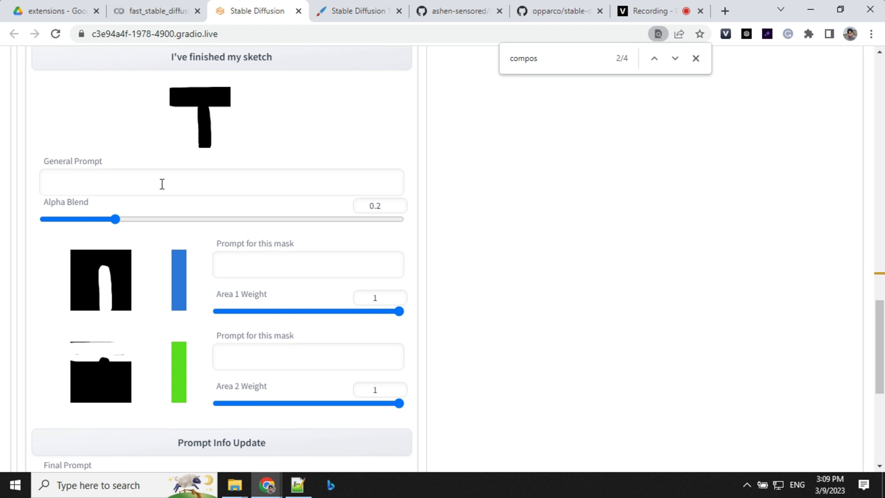
Step: Enter '1girl, wearing a white shirt and a long red skirt' as the girl mask prompt
click(358, 11)
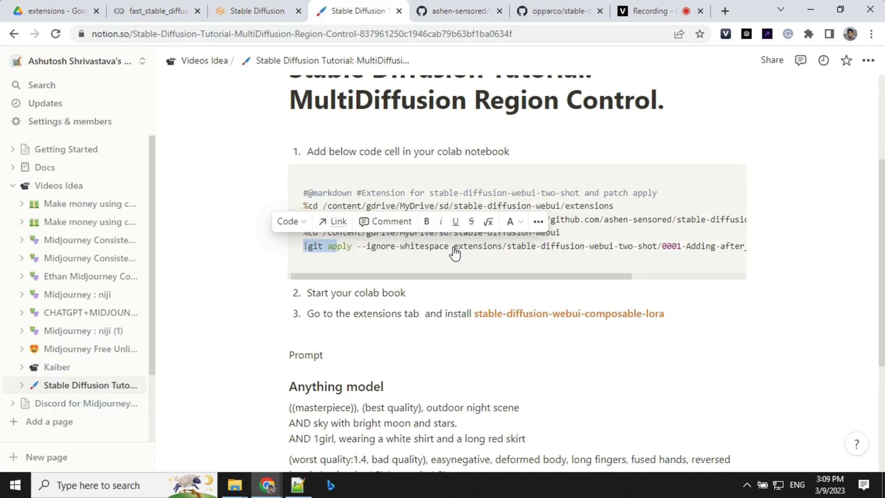
scroll(down, 3)
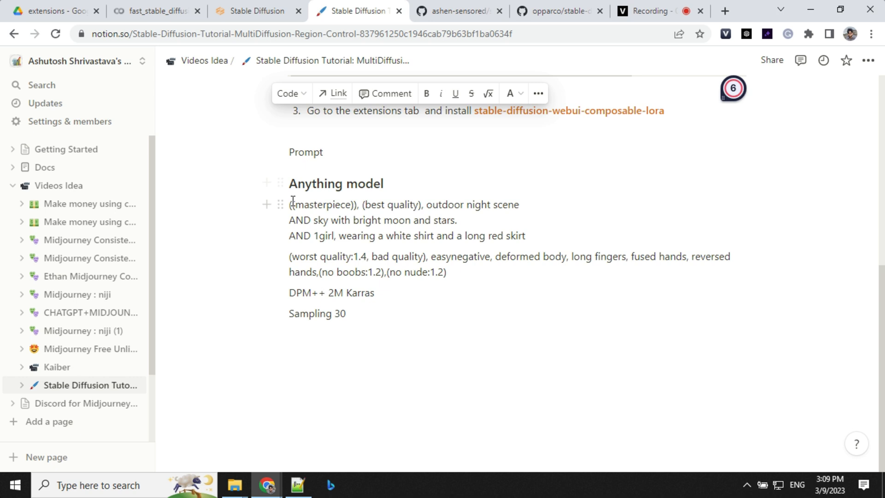
drag(290, 204, 519, 205)
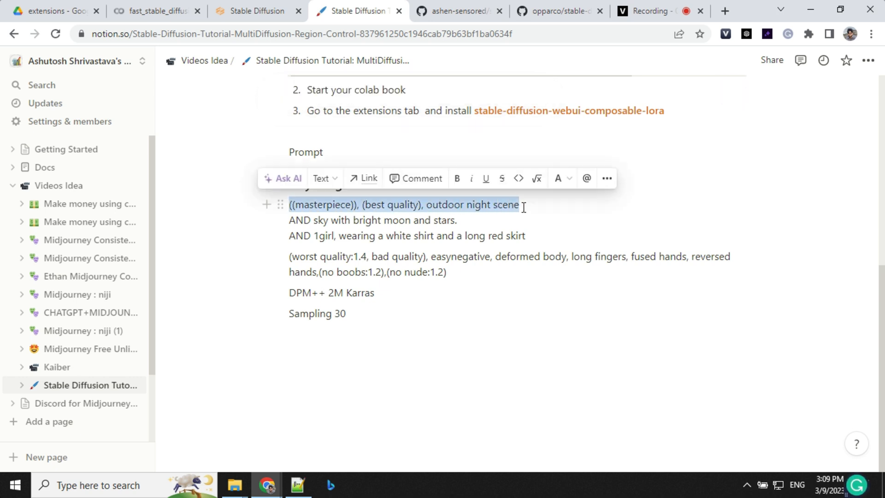
click(257, 10)
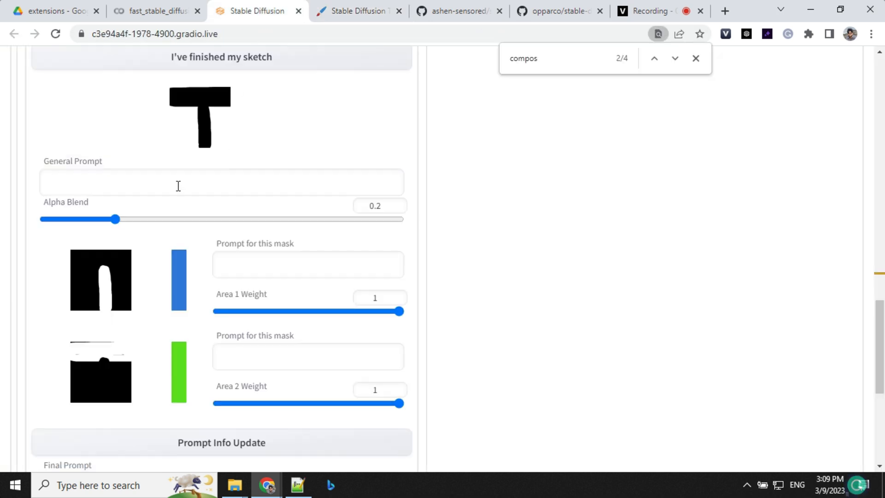
click(358, 11)
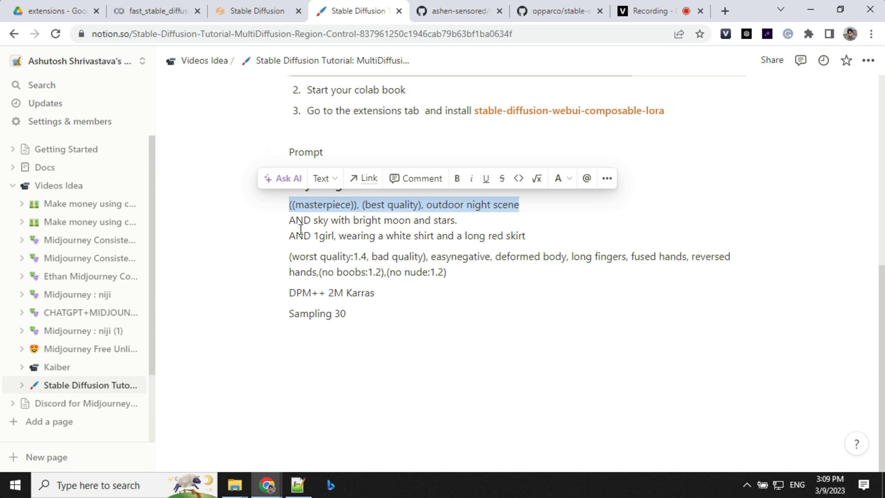
click(323, 236)
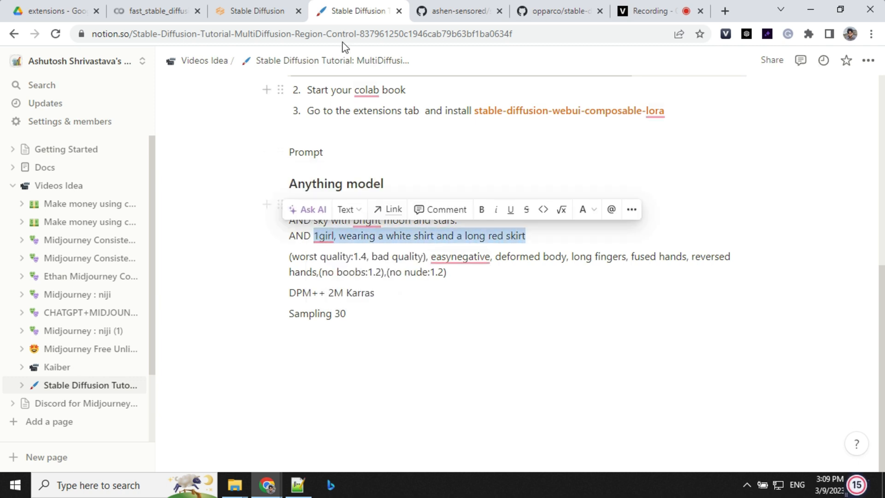
click(257, 10)
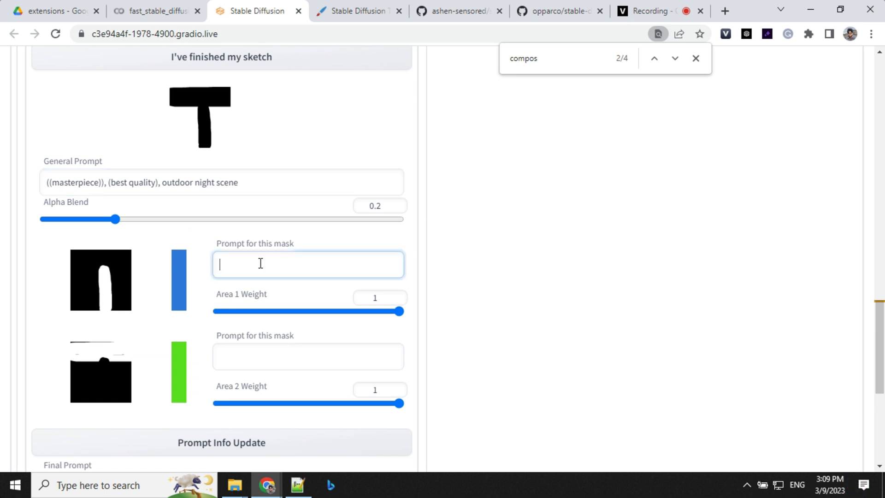
text(1girl, wearing a white shirt and a long red skirt)
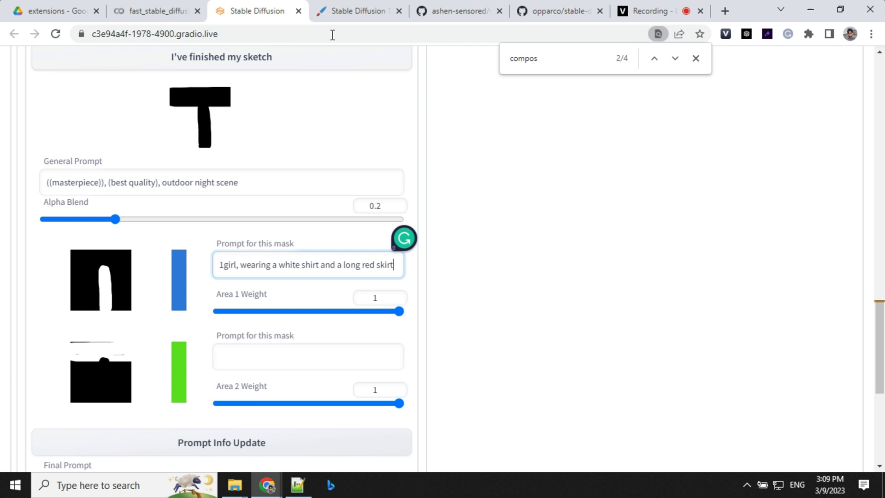
Step: Enter 'sky with bright moon and stars.' as the sky mask prompt
click(358, 10)
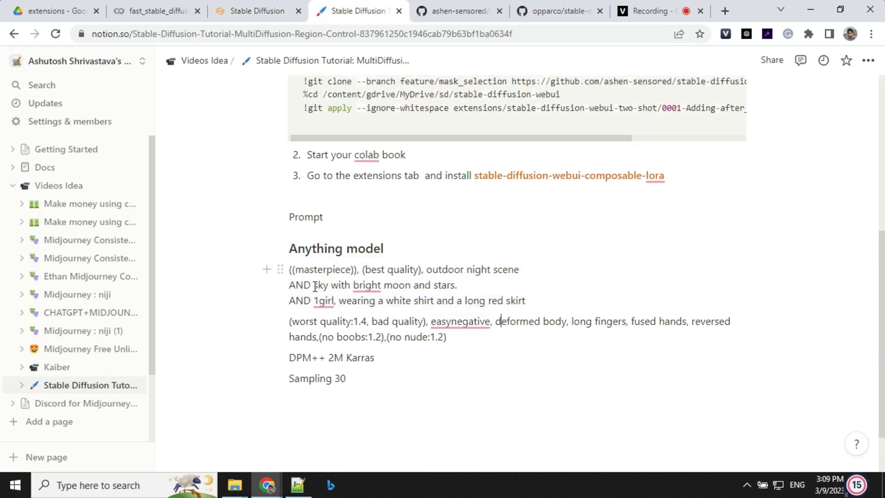
drag(314, 284, 456, 284)
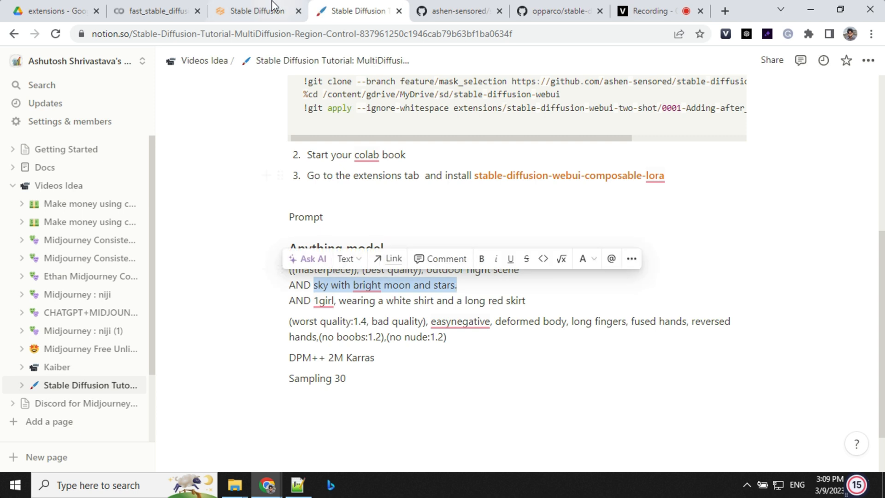
click(257, 10)
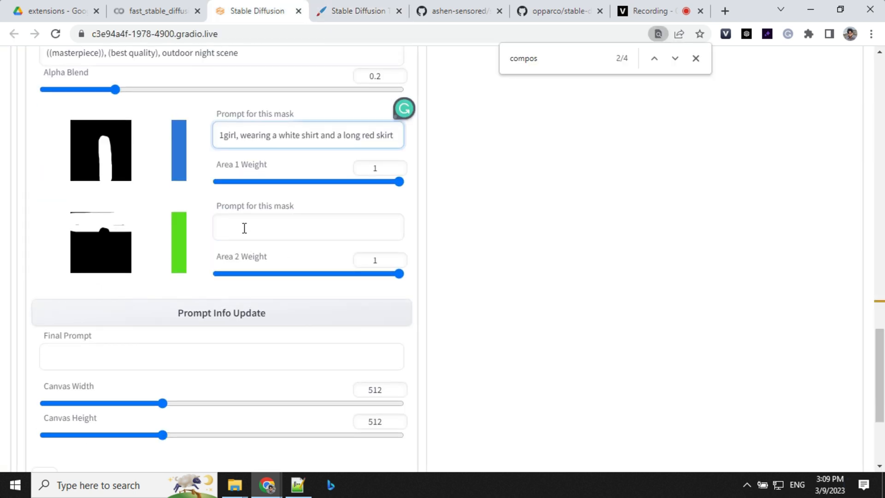
text(sky with bright moon and stars.)
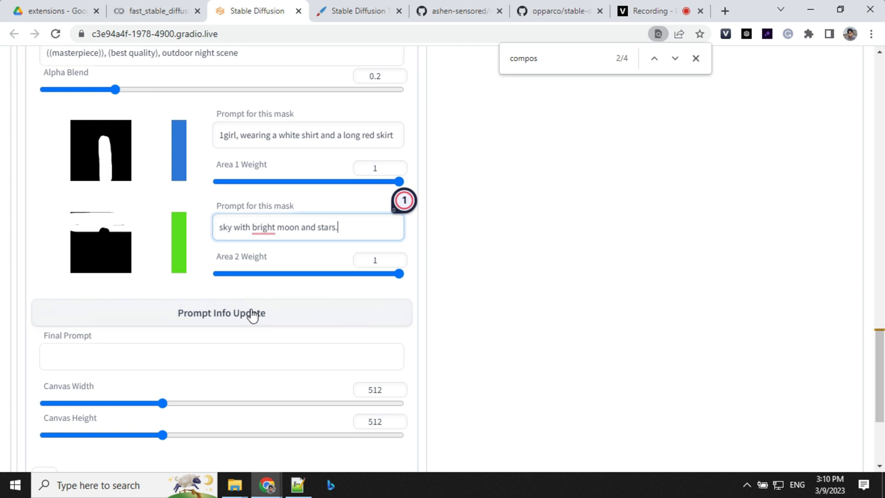
Step: Set sampling to DPM++ 2M Karras with 30 steps and batch count 4
click(221, 313)
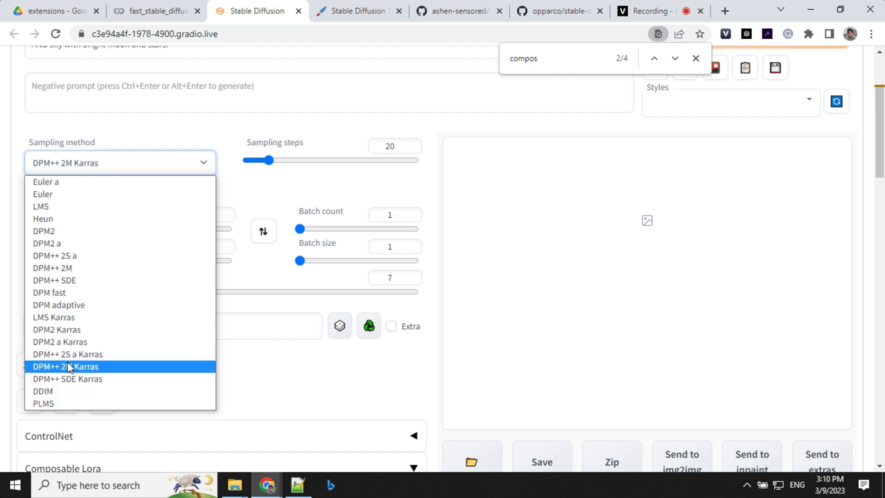
mouse_move(68, 372)
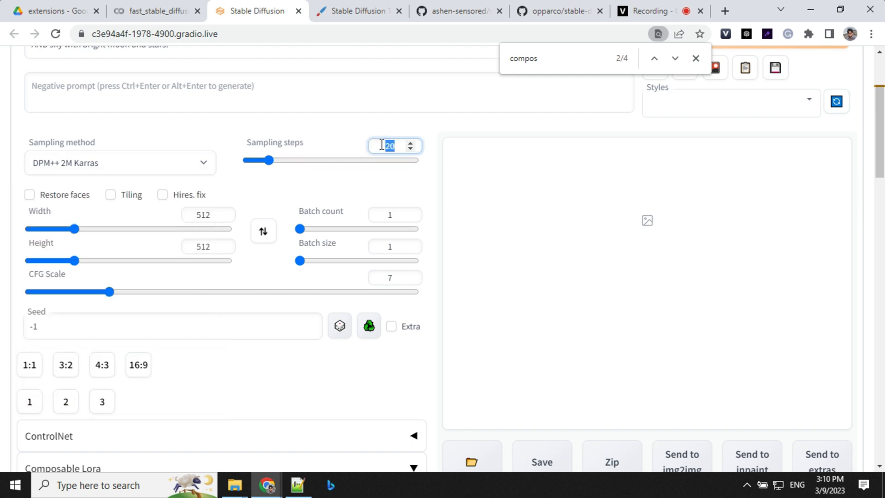
text(30)
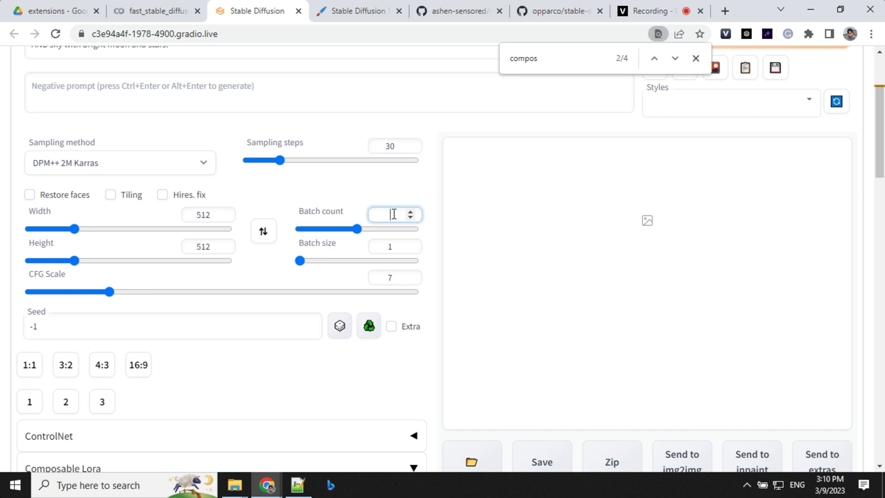
text(4)
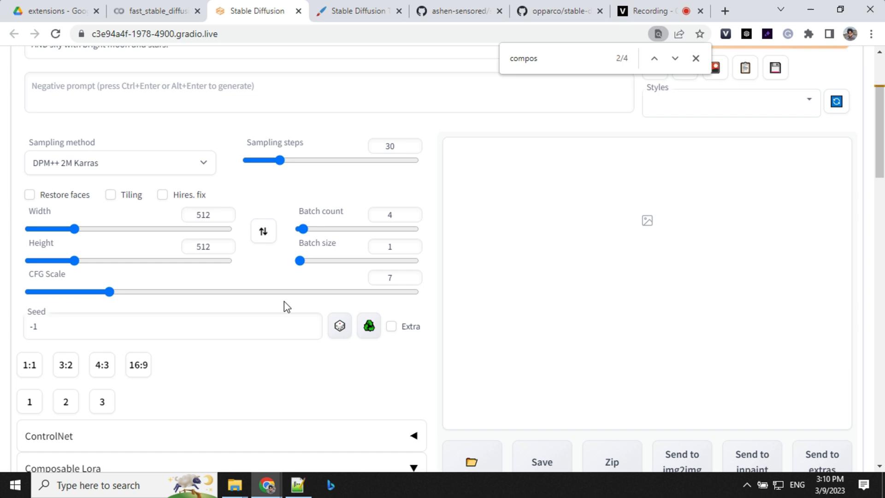
scroll(down, 3)
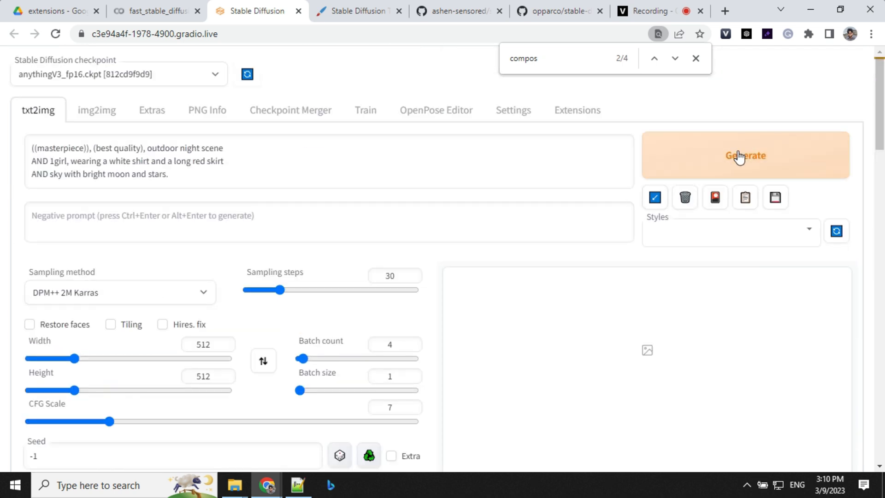
Step: Generate the four night-scene images and open the first one full-size
click(745, 155)
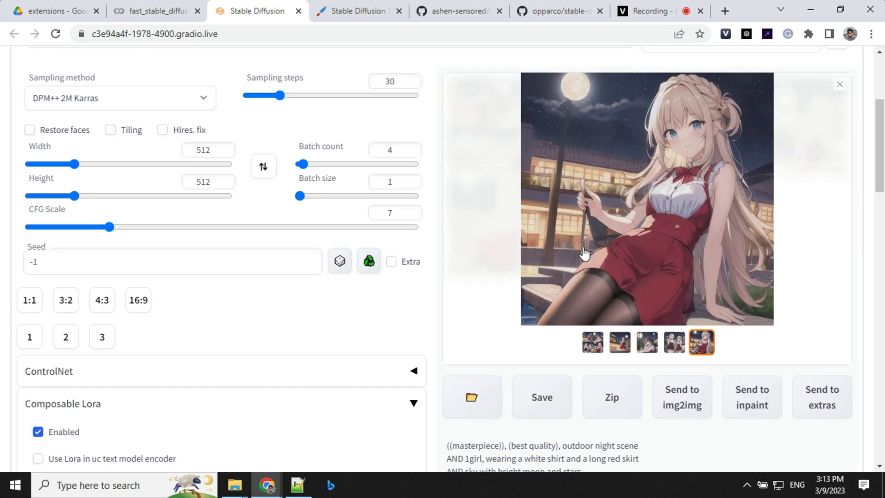
click(592, 342)
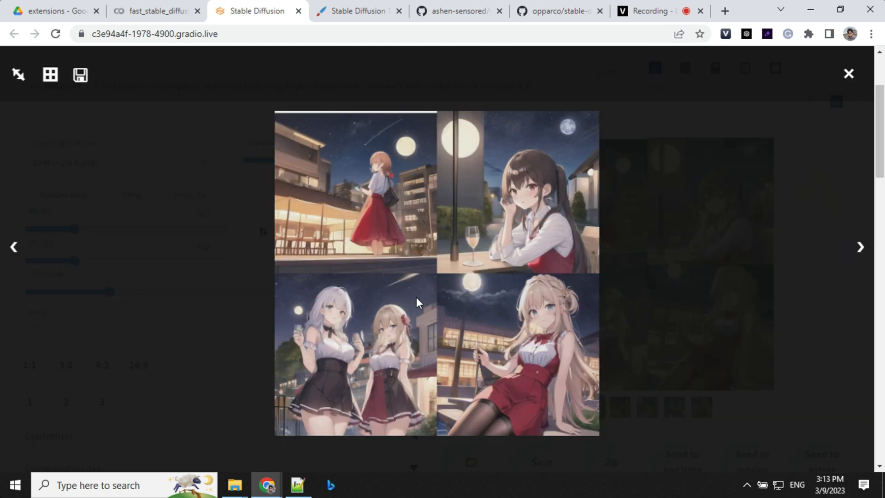
click(356, 189)
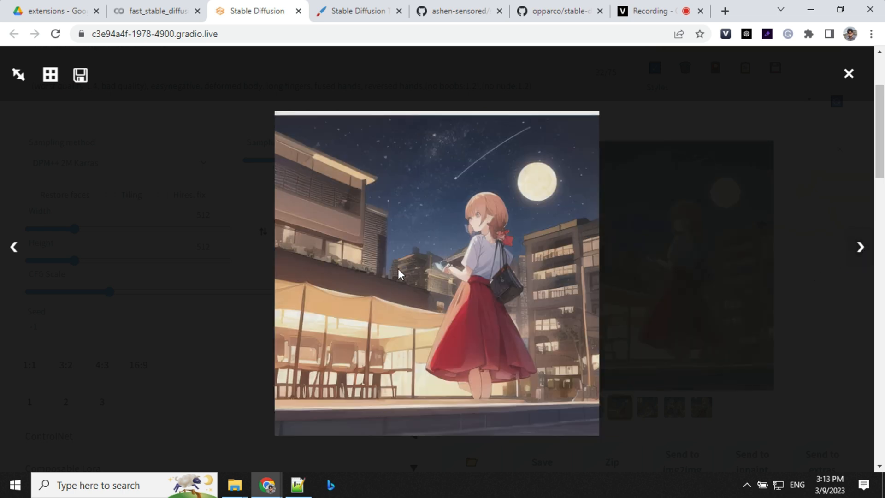
mouse_move(548, 211)
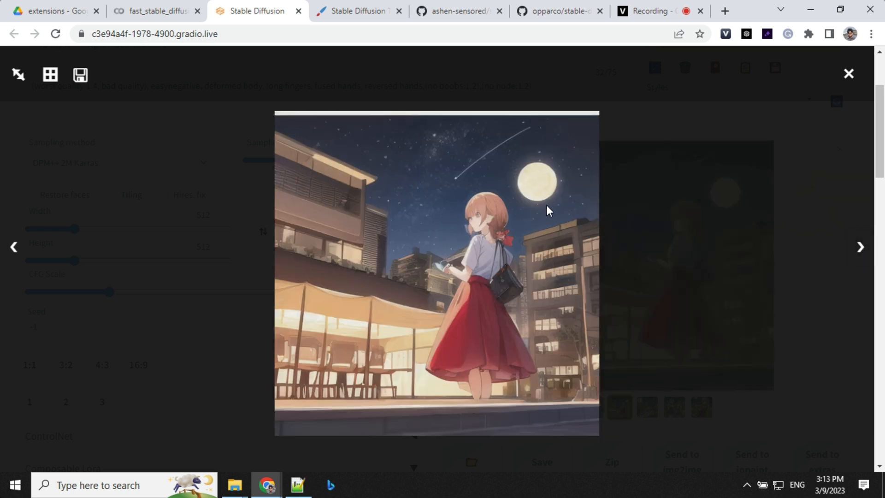
Step: Browse forward through the remaining three generated images in the viewer
click(859, 247)
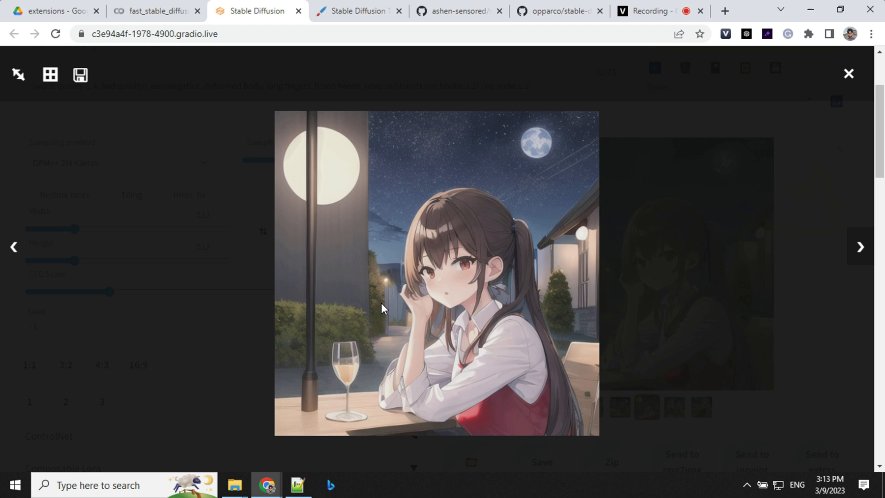
click(860, 248)
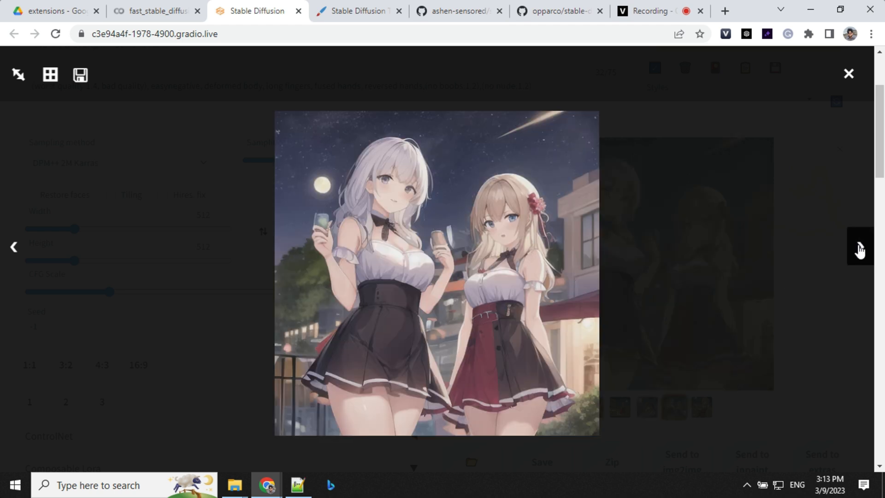
click(860, 248)
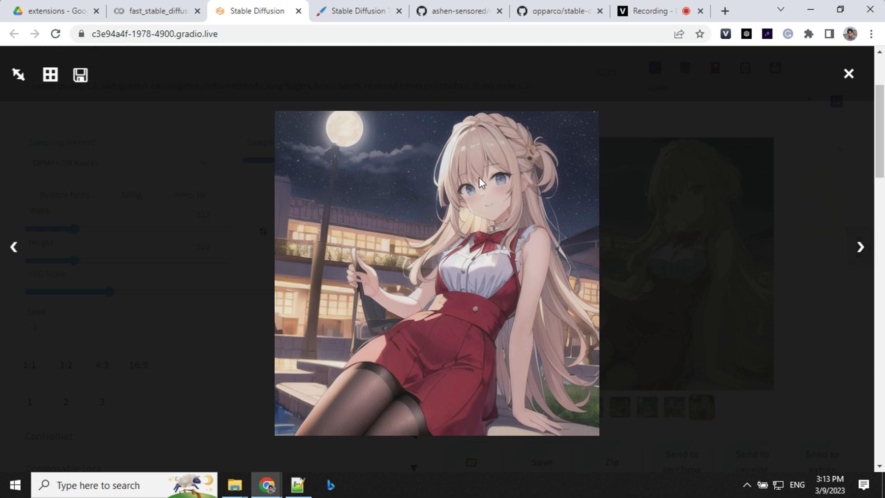
mouse_move(395, 176)
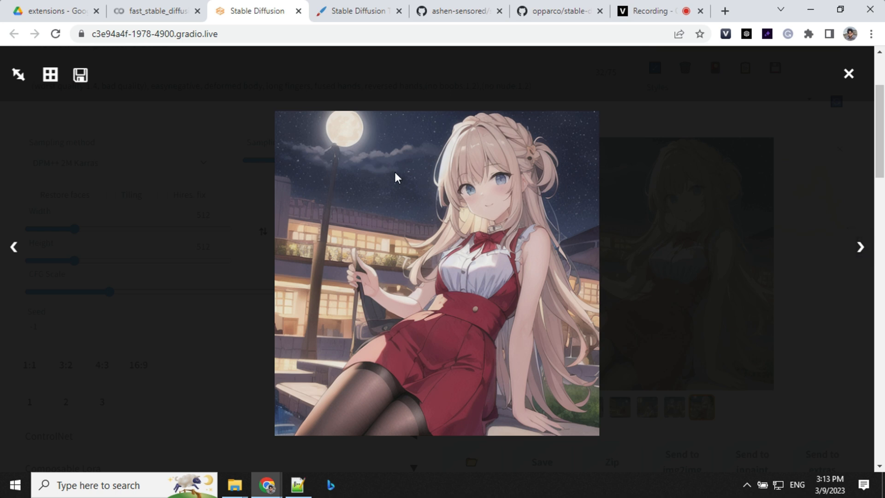
mouse_move(506, 366)
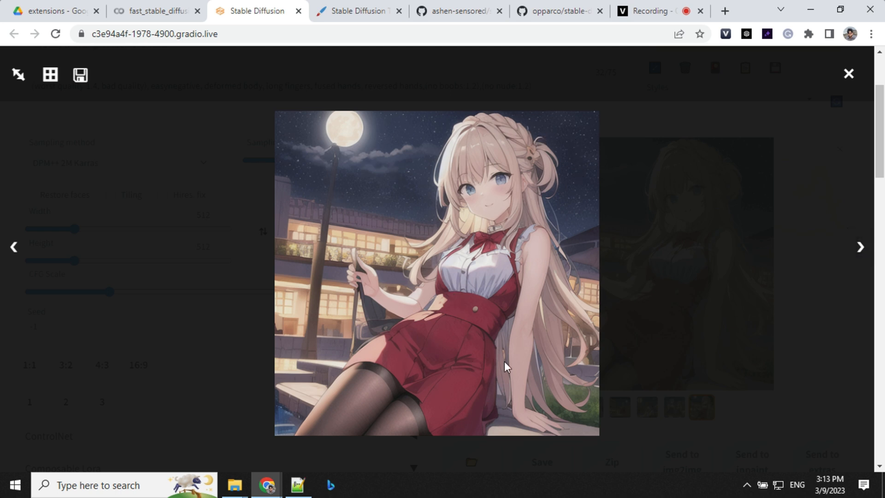